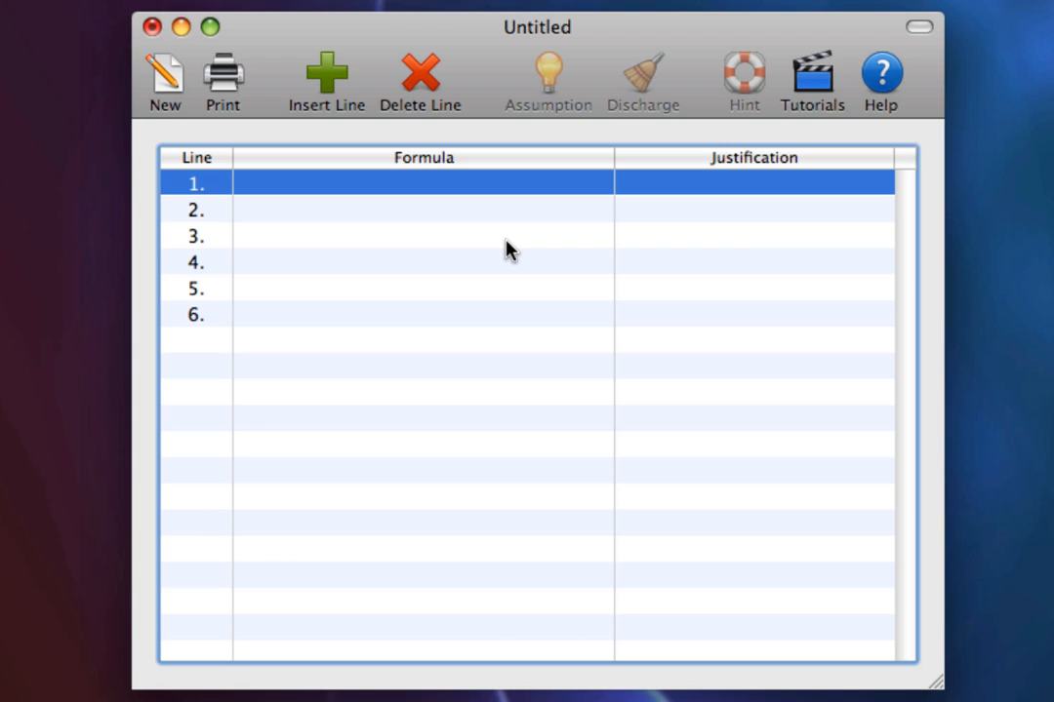
Enter premise (W→F) on line 1 justified P.
{"action": "type", "text": "W→"}
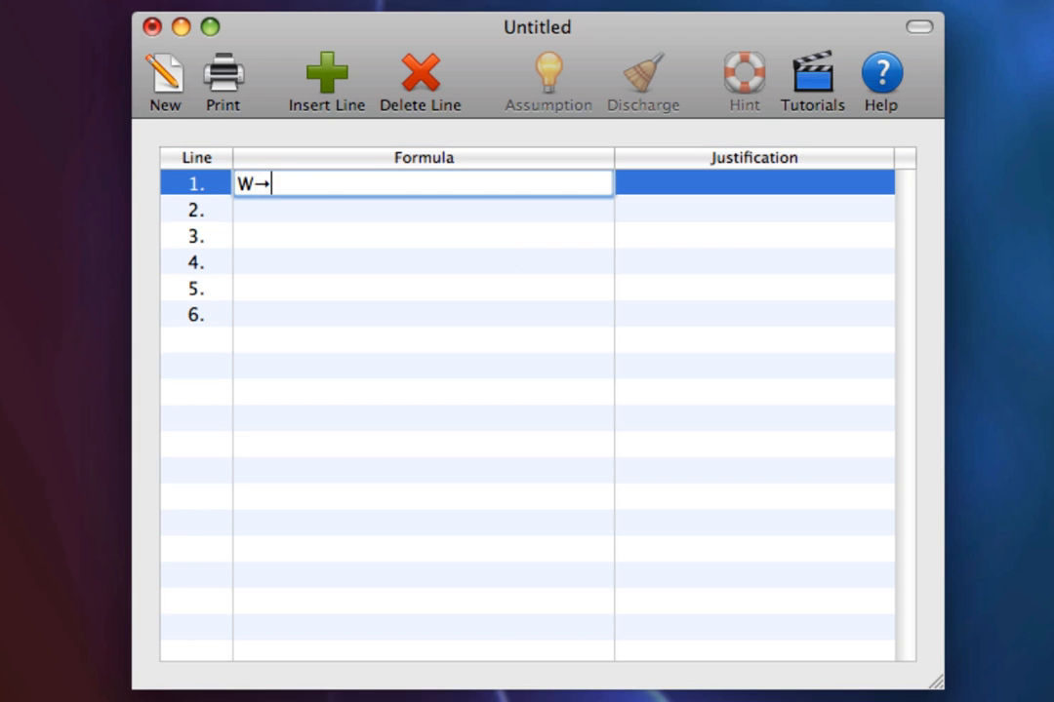
{"action": "type", "text": "F"}
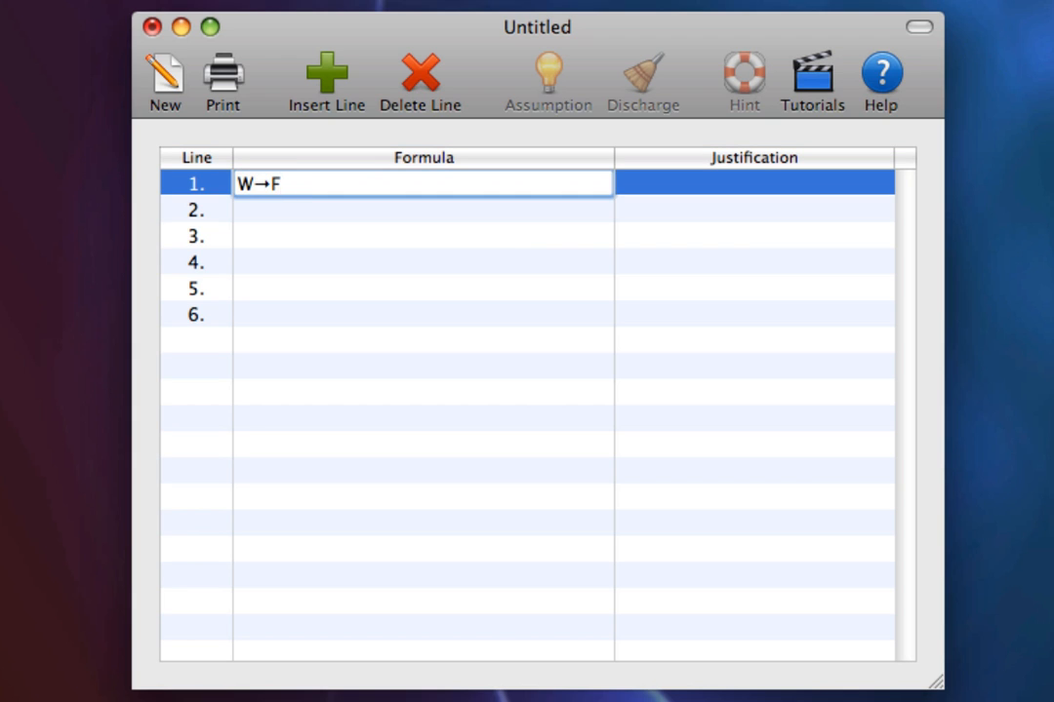
{"action": "type", "text": "P"}
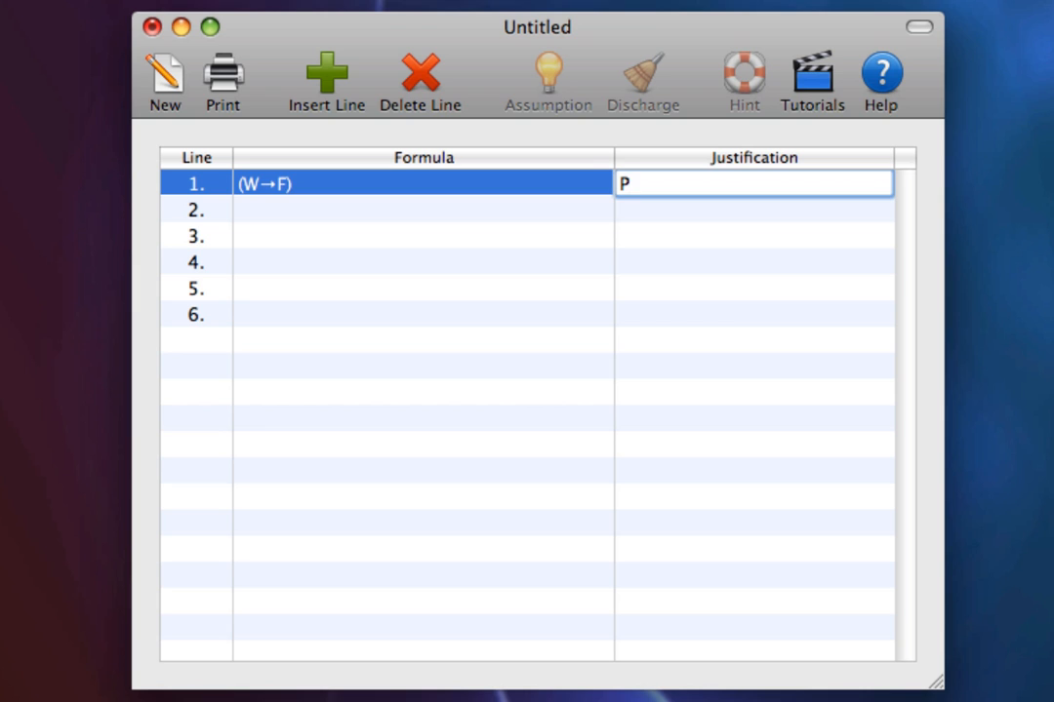
Enter premise (F→C) on line 2 justified P.
{"action": "left_click", "coordinate": [422, 209]}
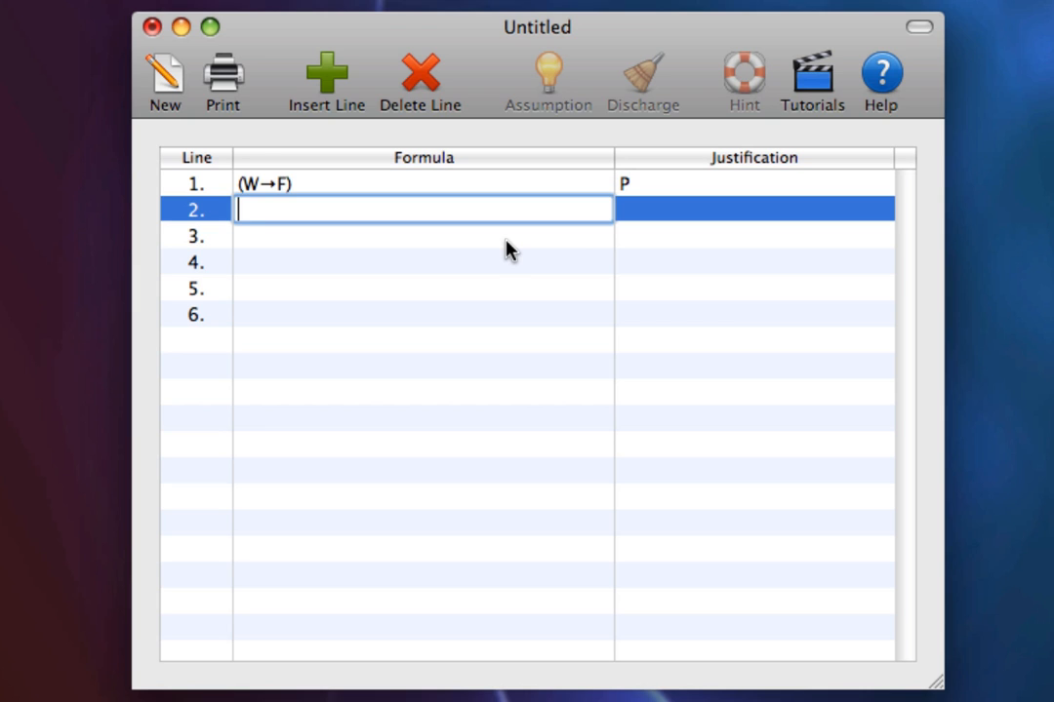
{"action": "type", "text": "F"}
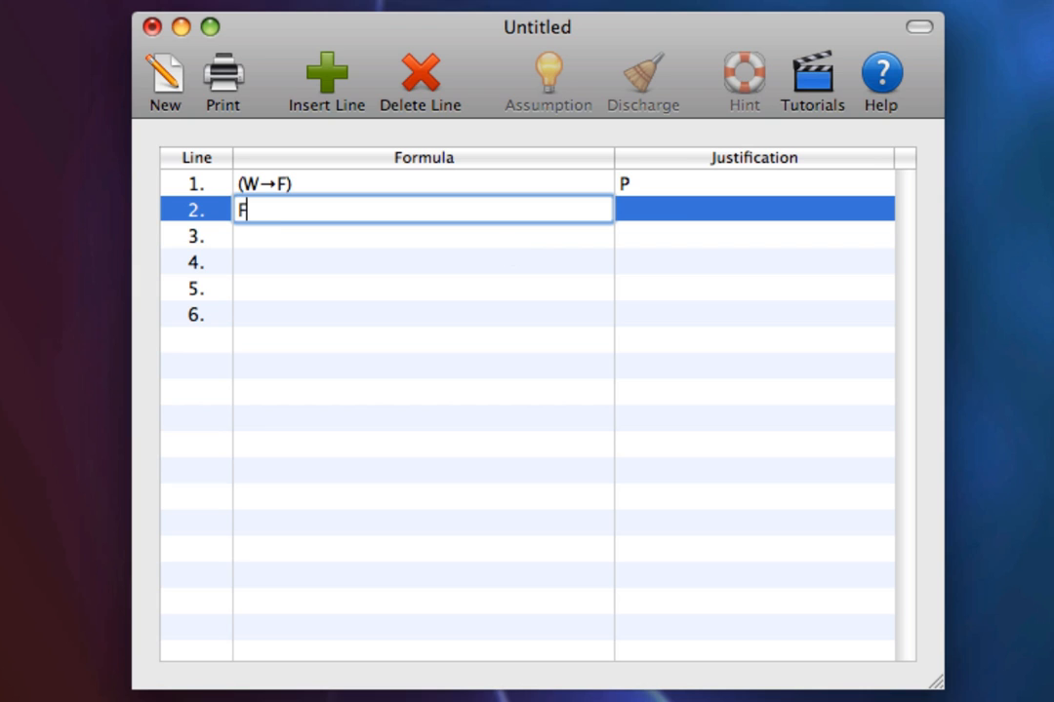
{"action": "type", "text": "→C)"}
{"action": "left_click", "coordinate": [753, 208]}
{"action": "type", "text": "P"}
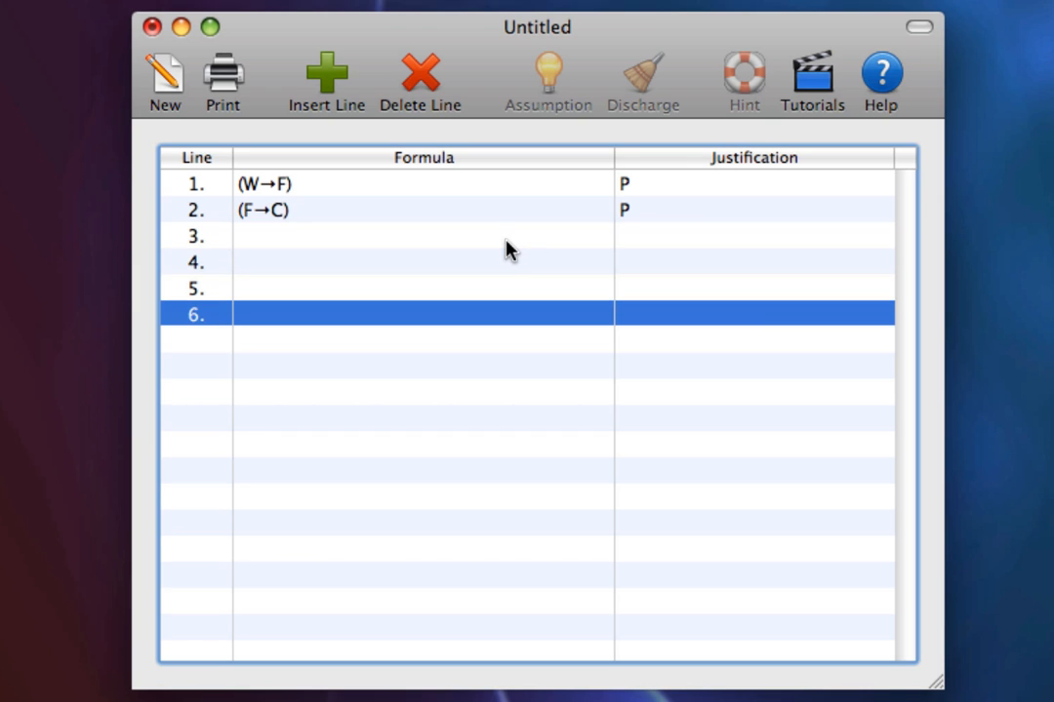
Enter conclusion (W→C) on line 6 justified →I and begin its assumption setup.
{"action": "type", "text": "W"}
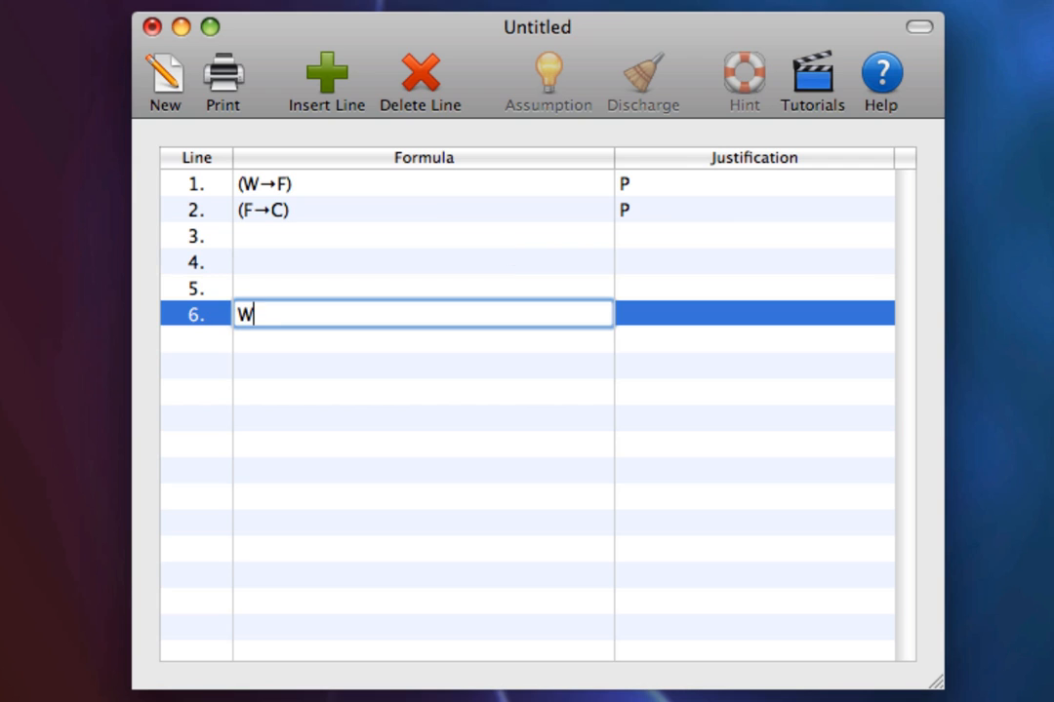
{"action": "type", "text": "(W→C)"}
{"action": "left_click", "coordinate": [754, 314]}
{"action": "type", "text": "→I"}
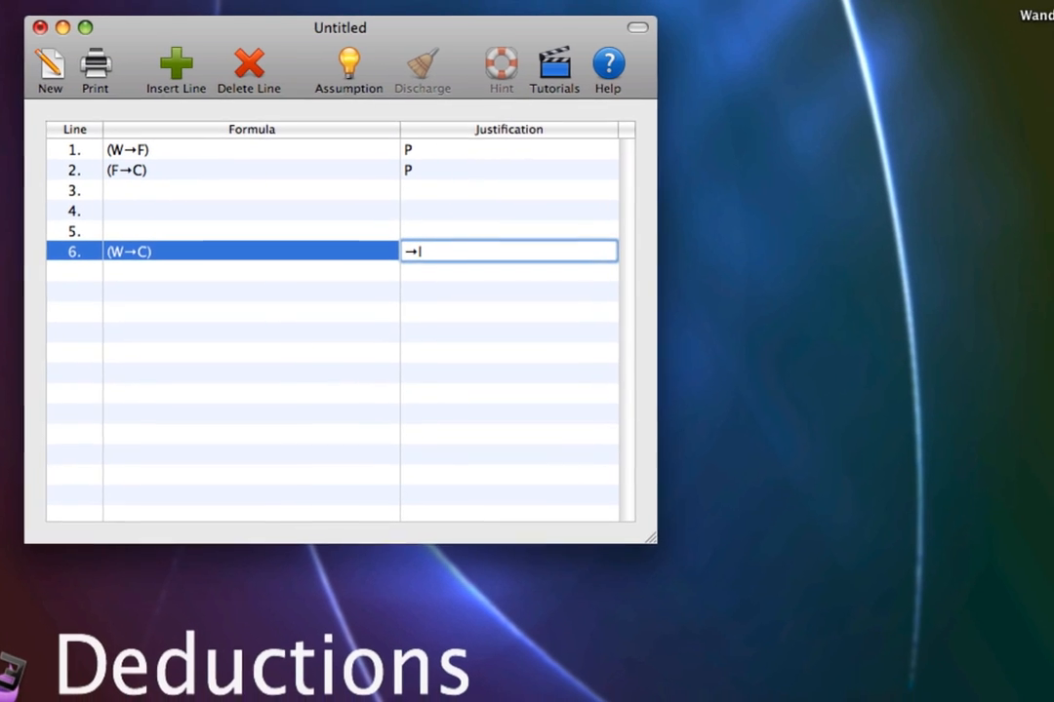
{"action": "left_click", "coordinate": [347, 68]}
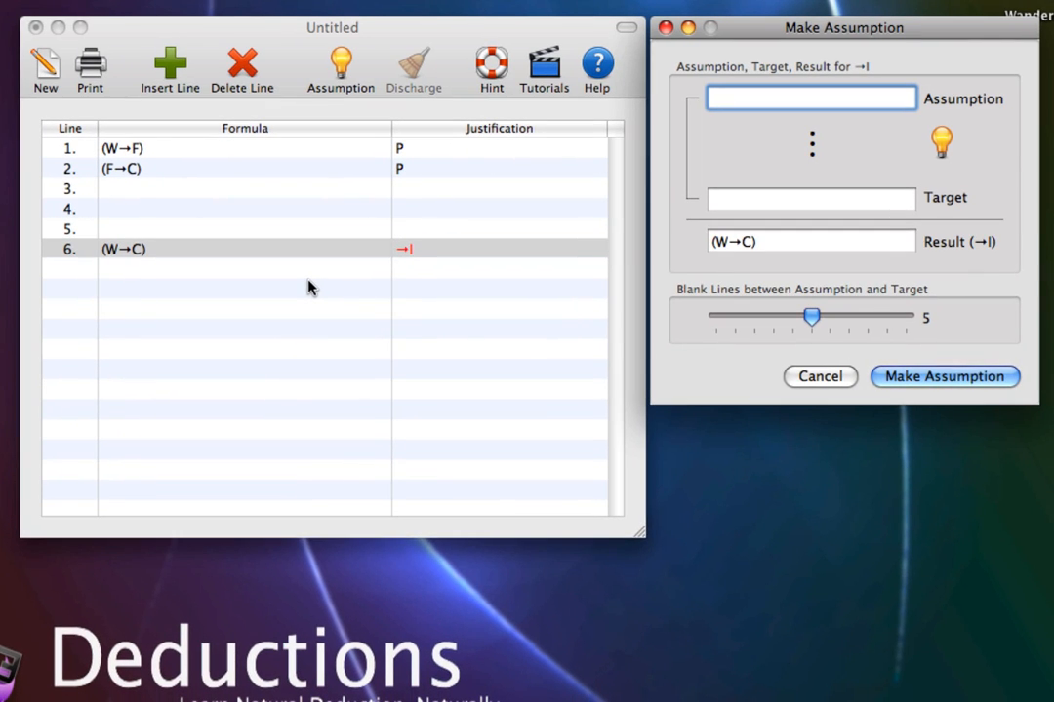
Assume W with target C, opening the subproof above (W→C).
{"action": "left_click", "coordinate": [809, 98]}
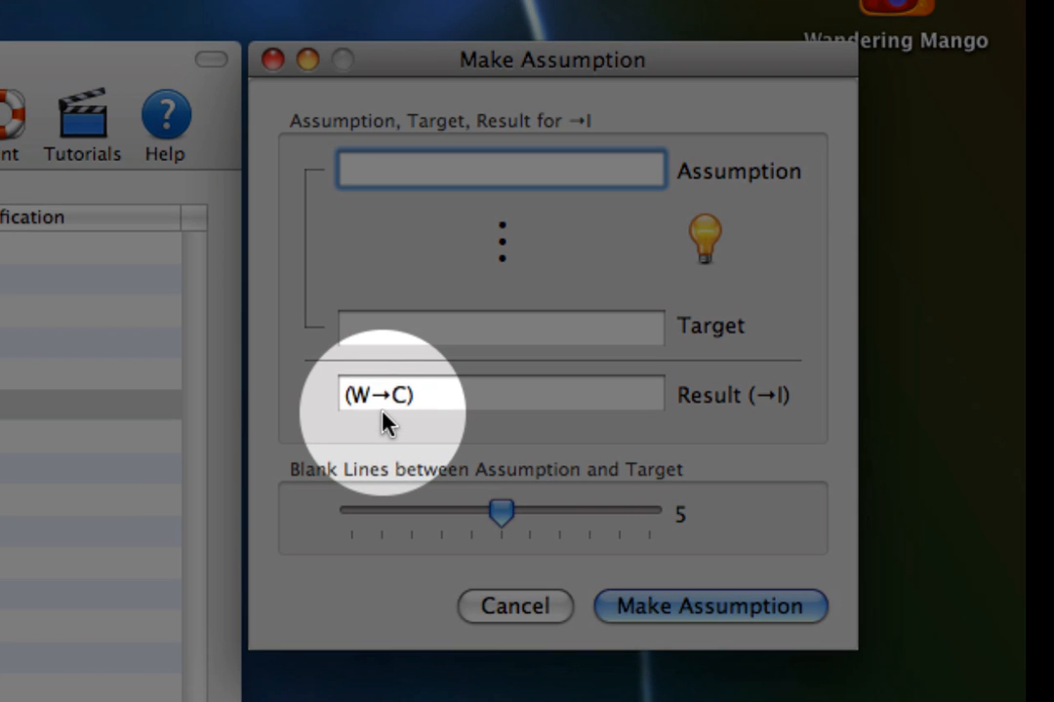
{"action": "left_click", "coordinate": [499, 168]}
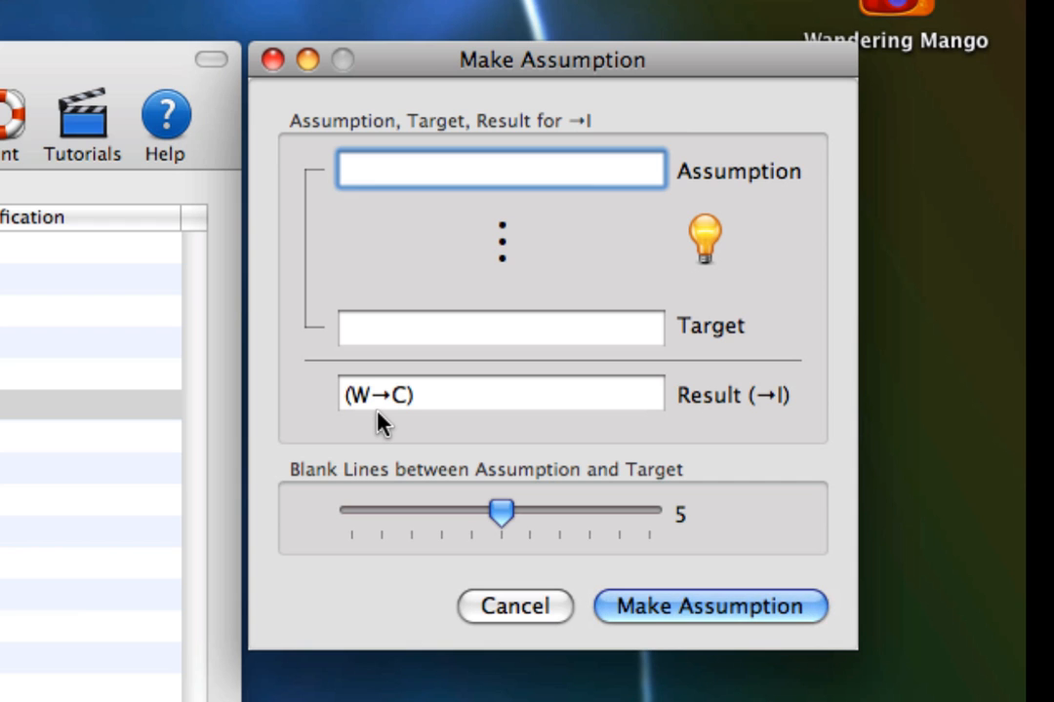
{"action": "left_click", "coordinate": [500, 168]}
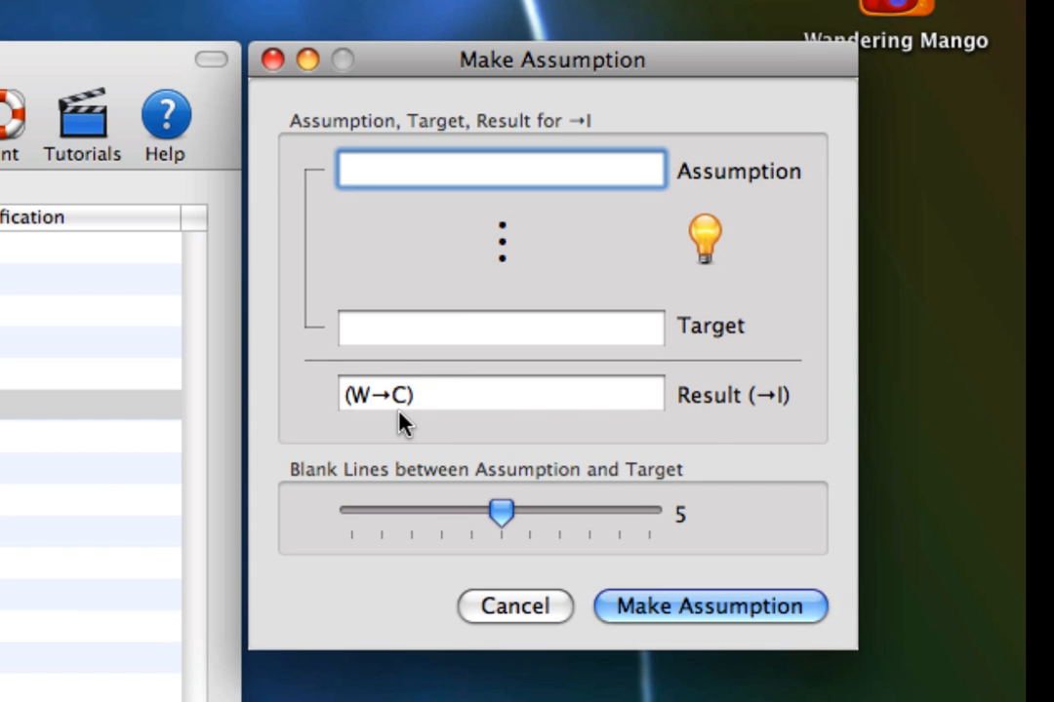
{"action": "type", "text": "d"}
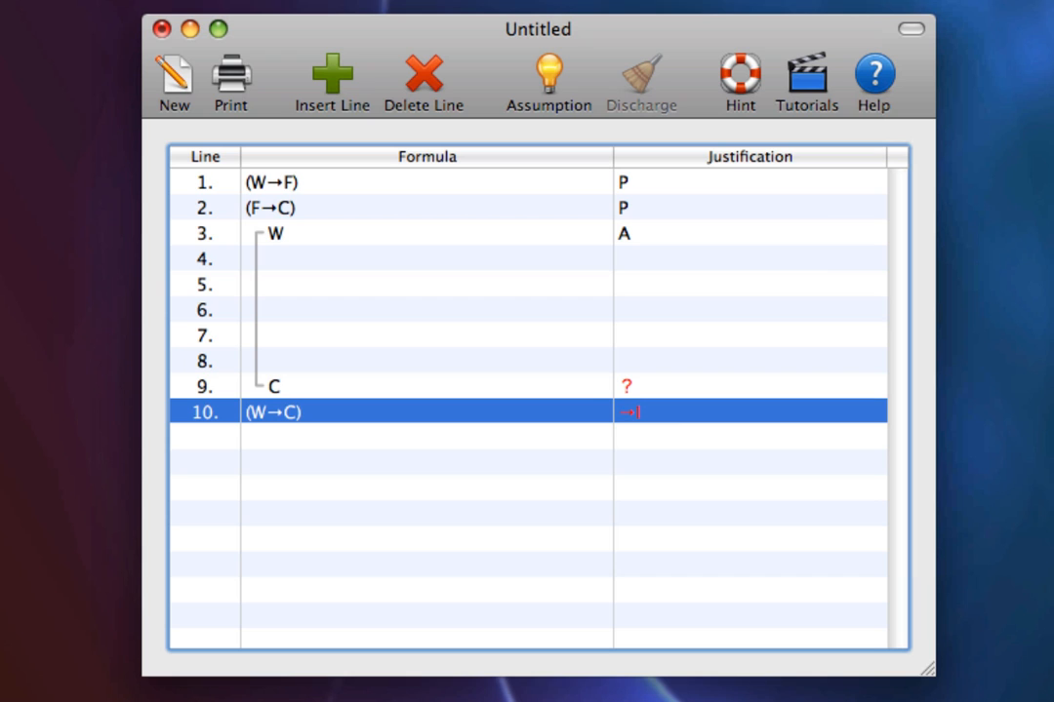
{"action": "mouse_move", "coordinate": [301, 269]}
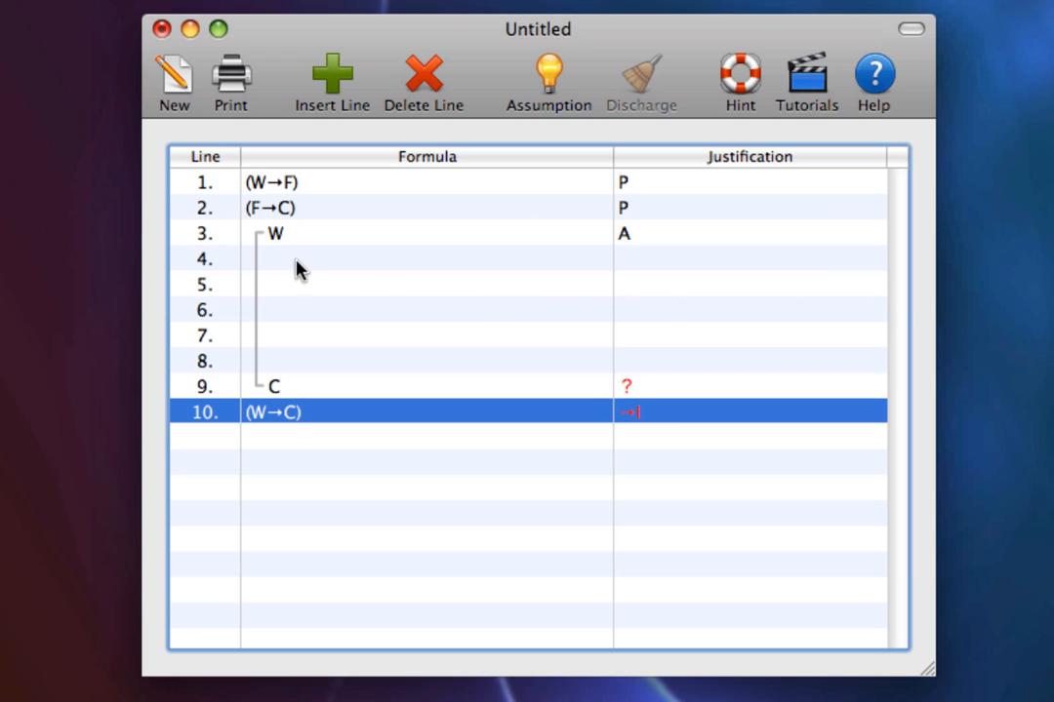
{"action": "mouse_move", "coordinate": [289, 255]}
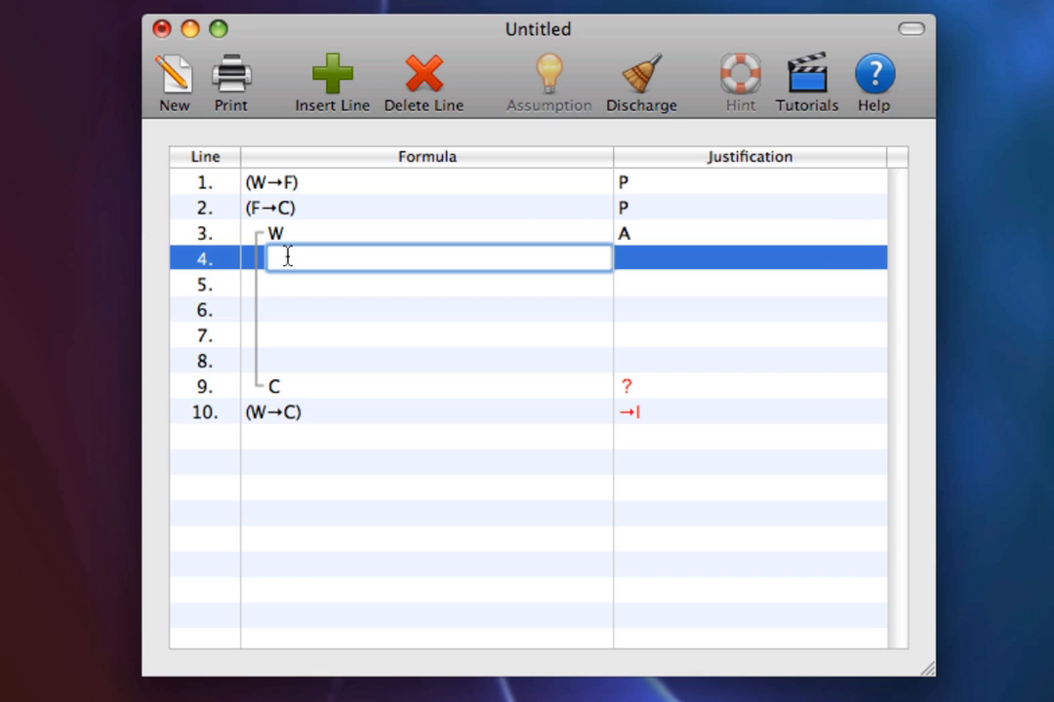
Justify F on line 4 by 1,3 →E.
{"action": "type", "text": "1,3"}
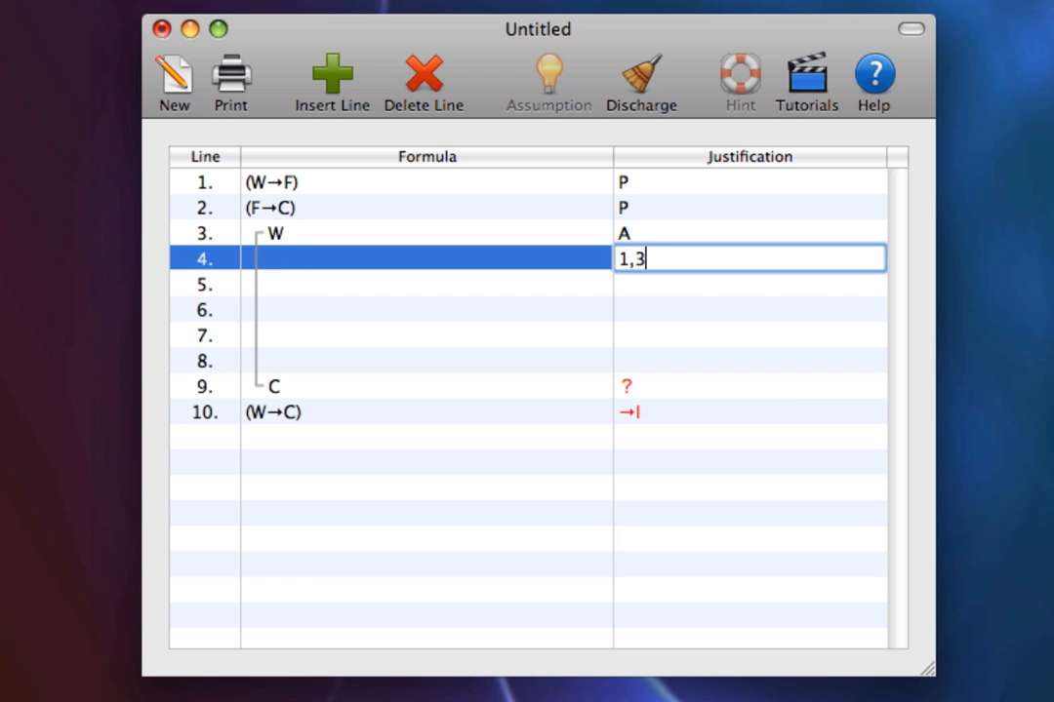
{"action": "type", "text": "→E"}
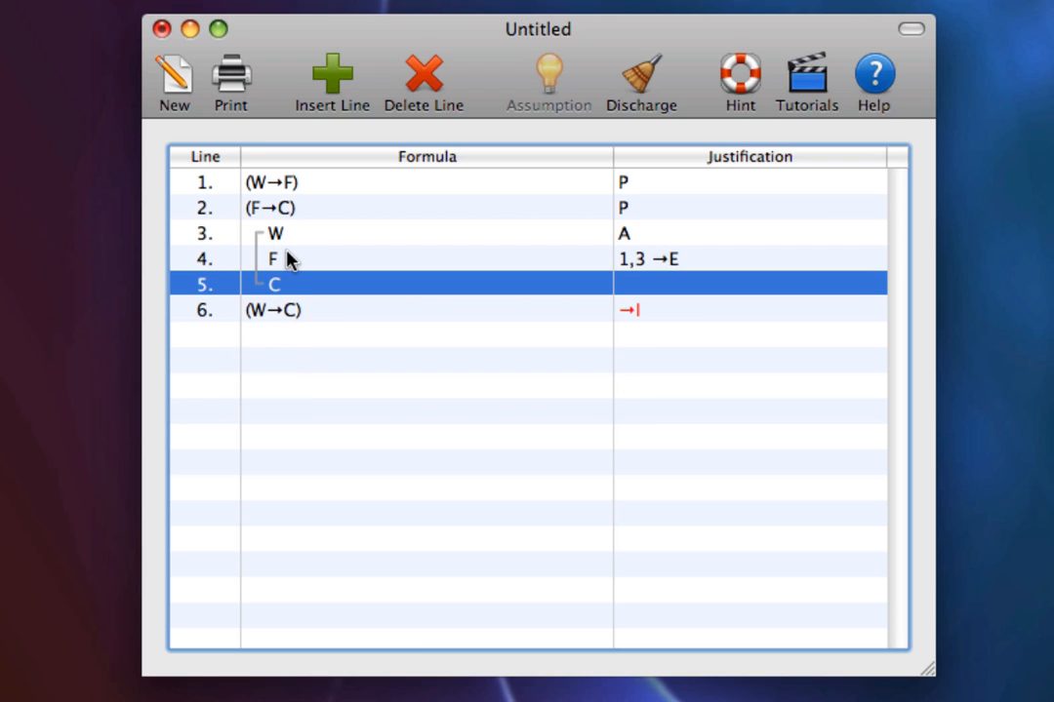
Justify C on line 5 by 2,4 →E.
{"action": "left_click", "coordinate": [749, 285]}
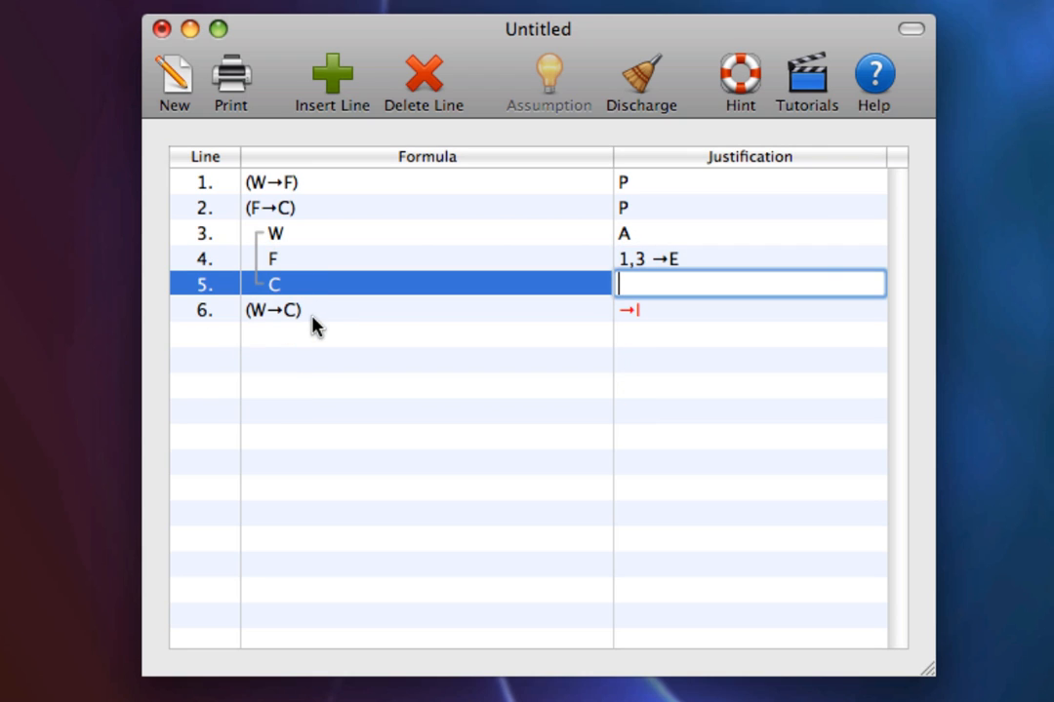
{"action": "mouse_move", "coordinate": [322, 328]}
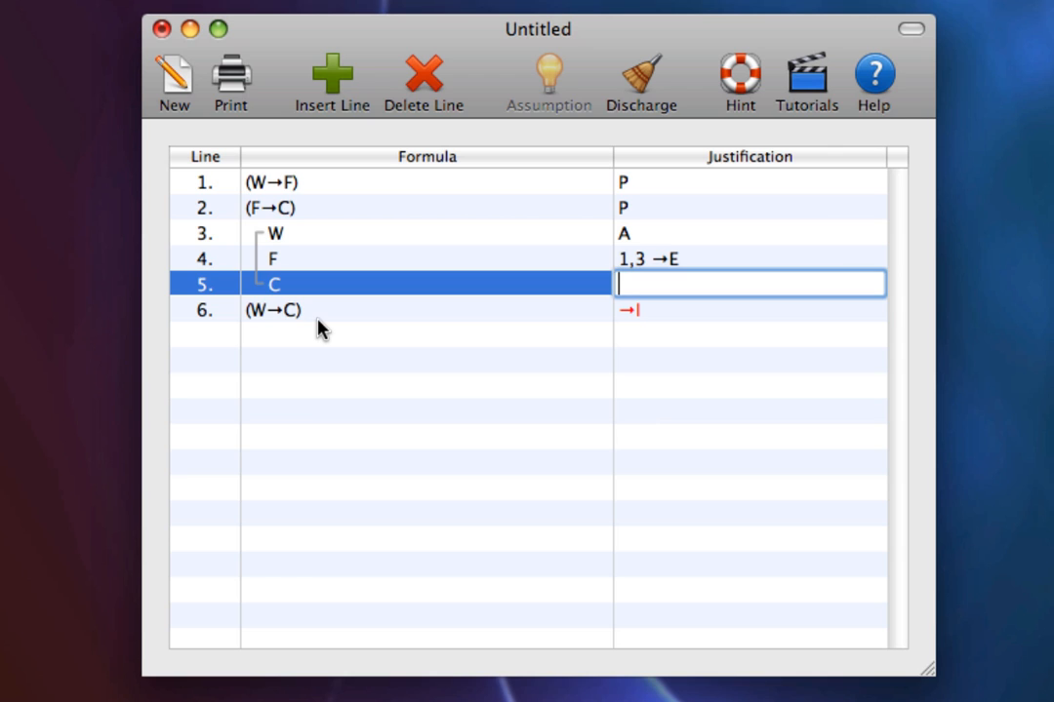
{"action": "type", "text": "2,4 →"}
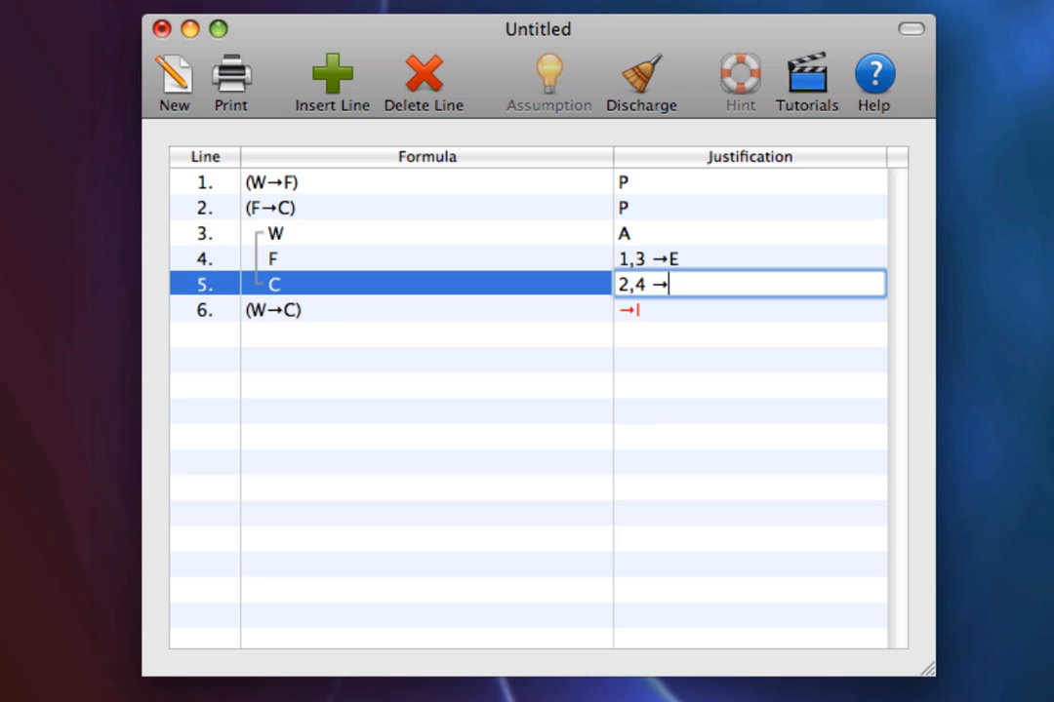
{"action": "type", "text": "E"}
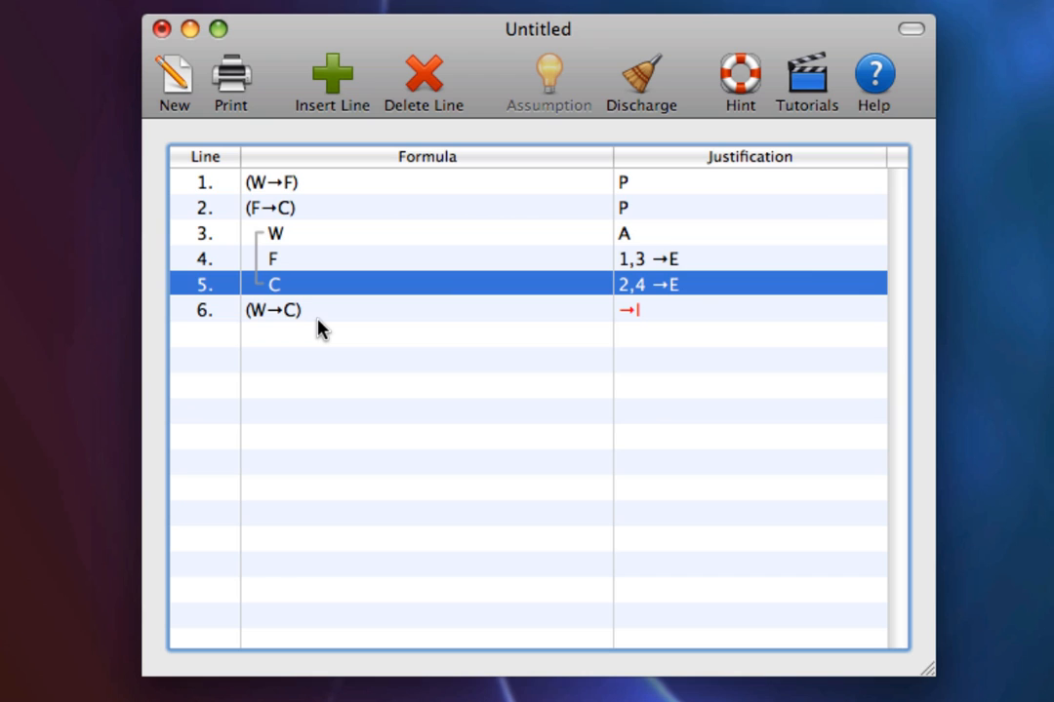
{"action": "mouse_move", "coordinate": [295, 246]}
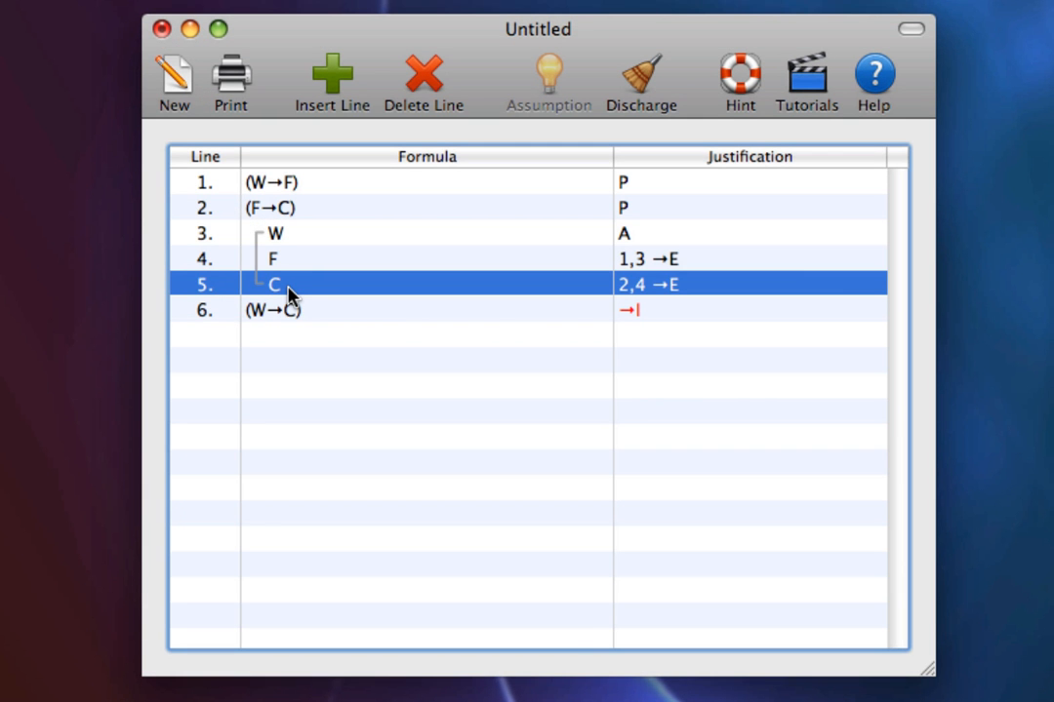
{"action": "mouse_move", "coordinate": [281, 334]}
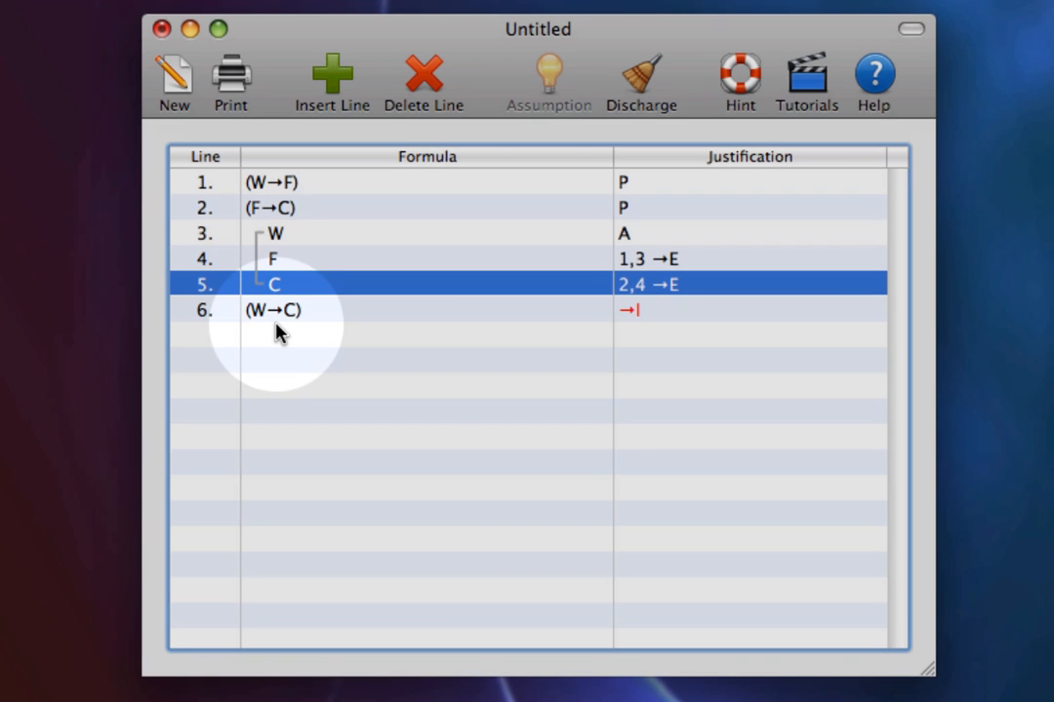
Discharge assumption W, closing the subproof so (W→C) stands on line 6.
{"action": "left_click", "coordinate": [749, 308]}
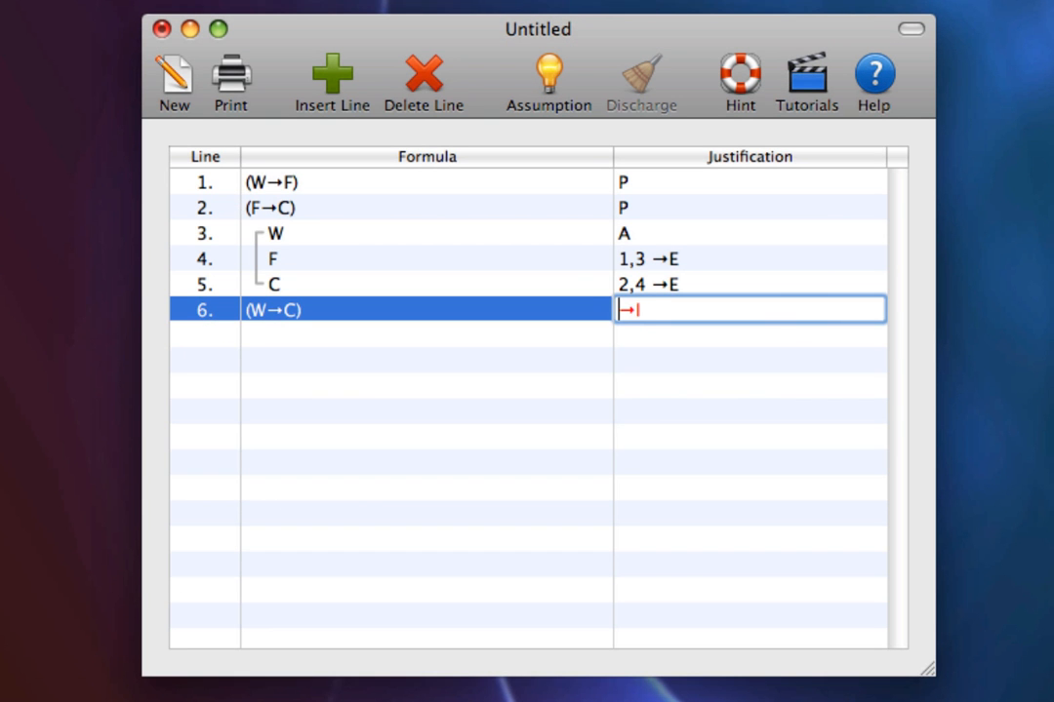